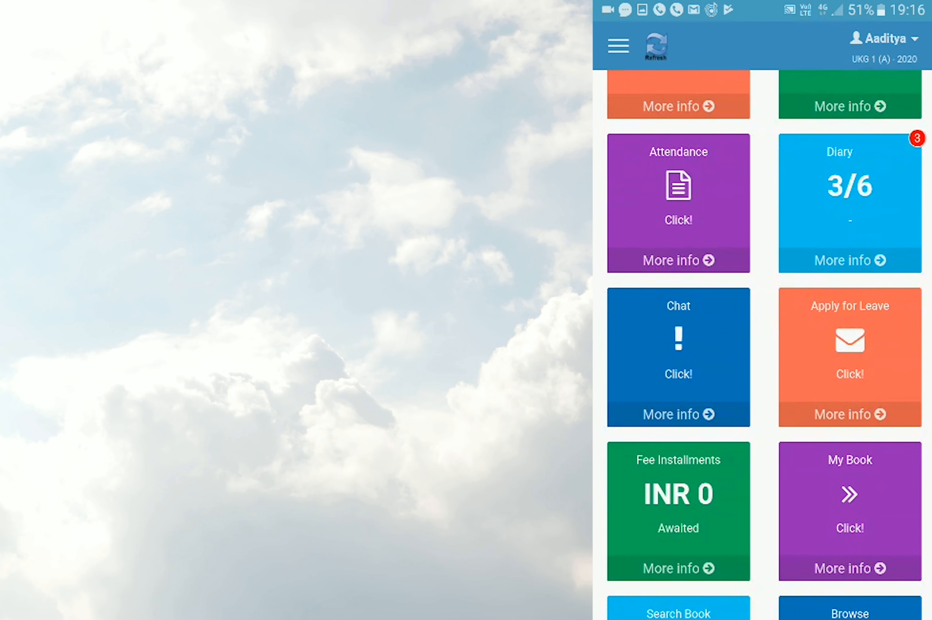
Step: Scroll down through the student dashboard tiles to reach the Online Exam tile
{"action": "scroll", "scroll_direction": "down", "scroll_amount": 3}
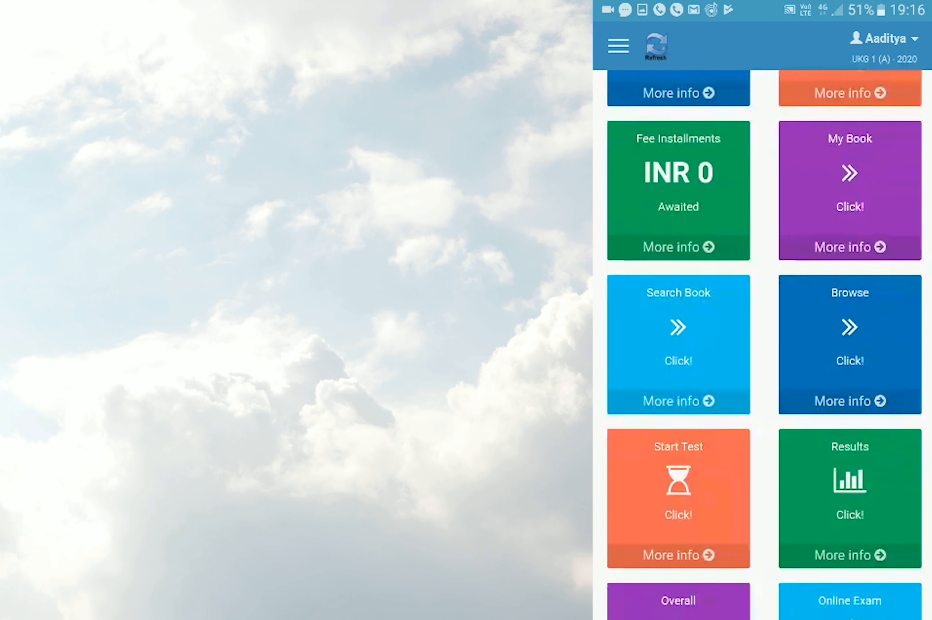
{"action": "scroll", "scroll_direction": "down", "scroll_amount": 3}
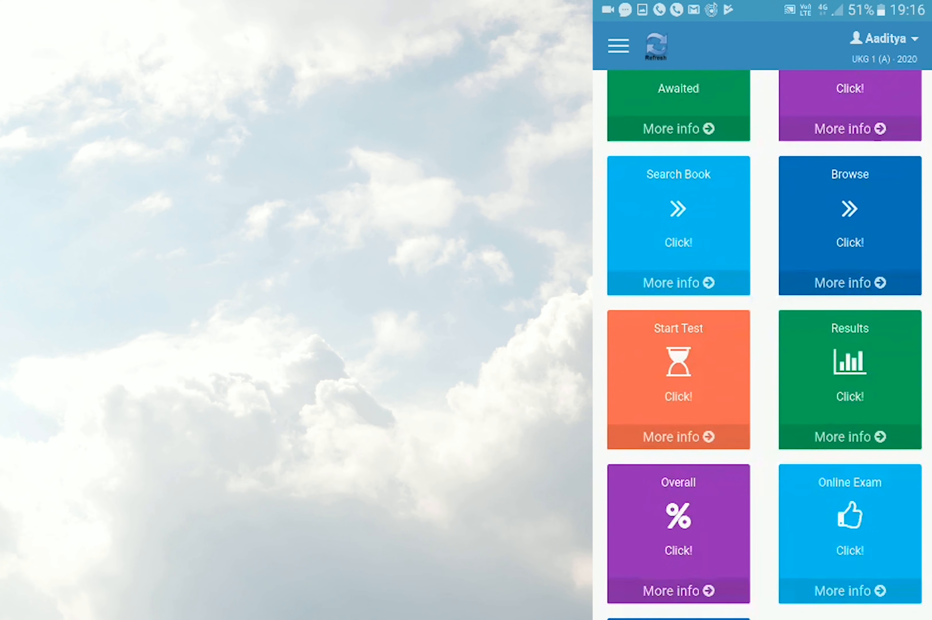
{"action": "scroll", "scroll_direction": "down", "scroll_amount": 3}
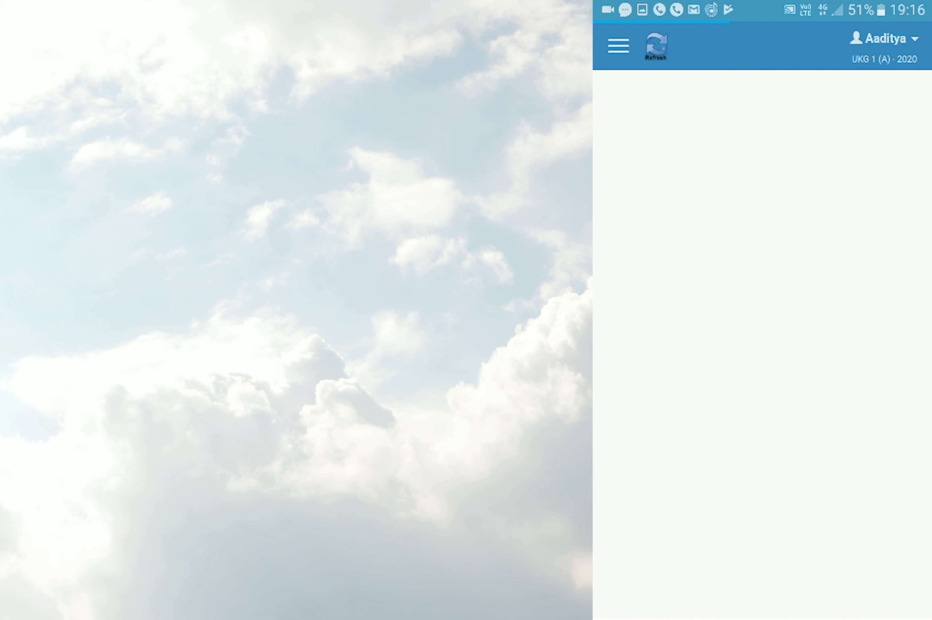
Step: Enter test ID 257 and the password on the online exam student login page
{"action": "left_click", "coordinate": [793, 197]}
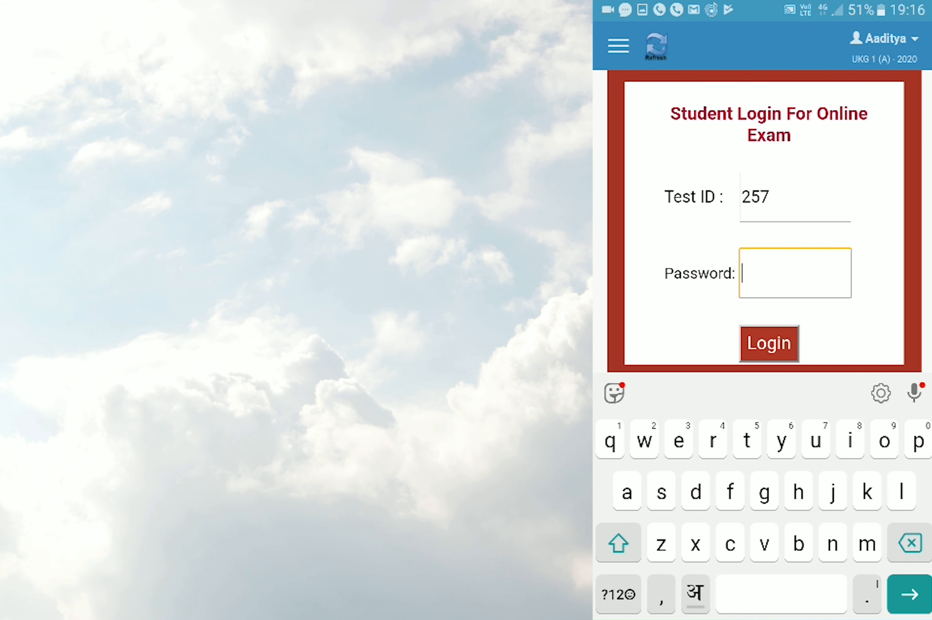
{"action": "left_click", "coordinate": [618, 594]}
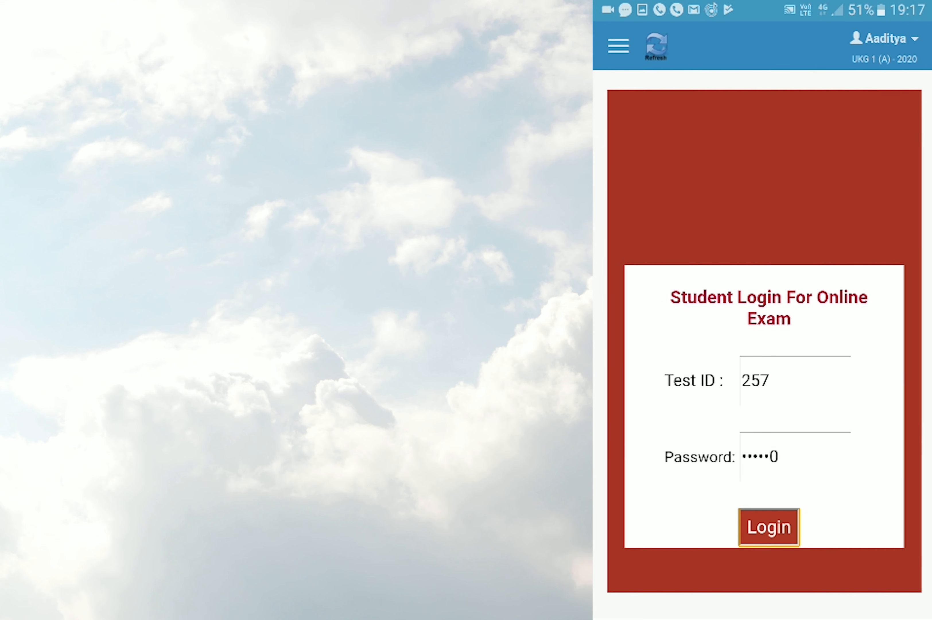
Step: Log into test 257 and tick 'Town' as the answer to question 2 on the nuclear family
{"action": "left_click", "coordinate": [768, 526]}
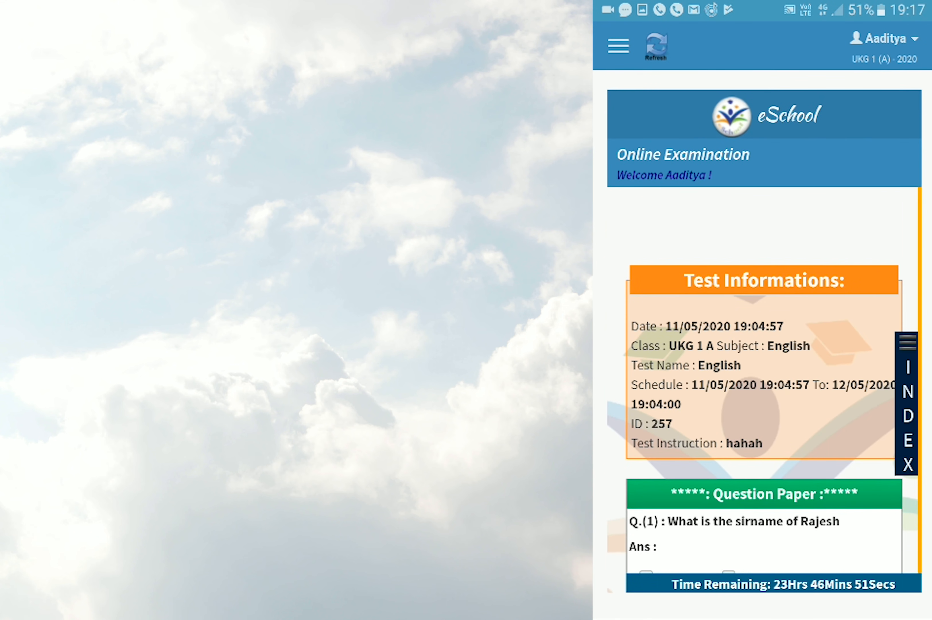
{"action": "scroll", "scroll_direction": "down", "scroll_amount": 3}
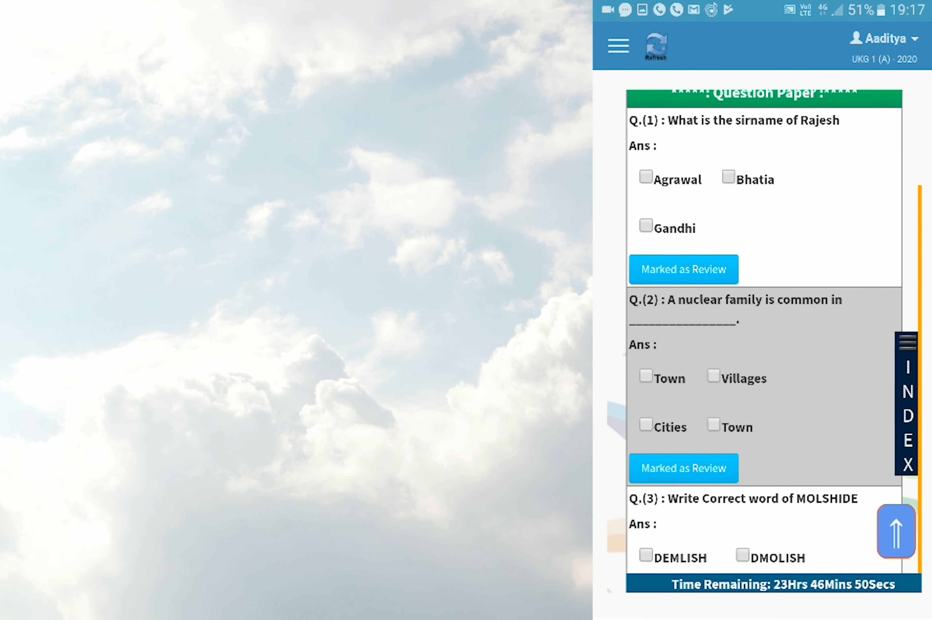
{"action": "scroll", "scroll_direction": "down", "scroll_amount": 3}
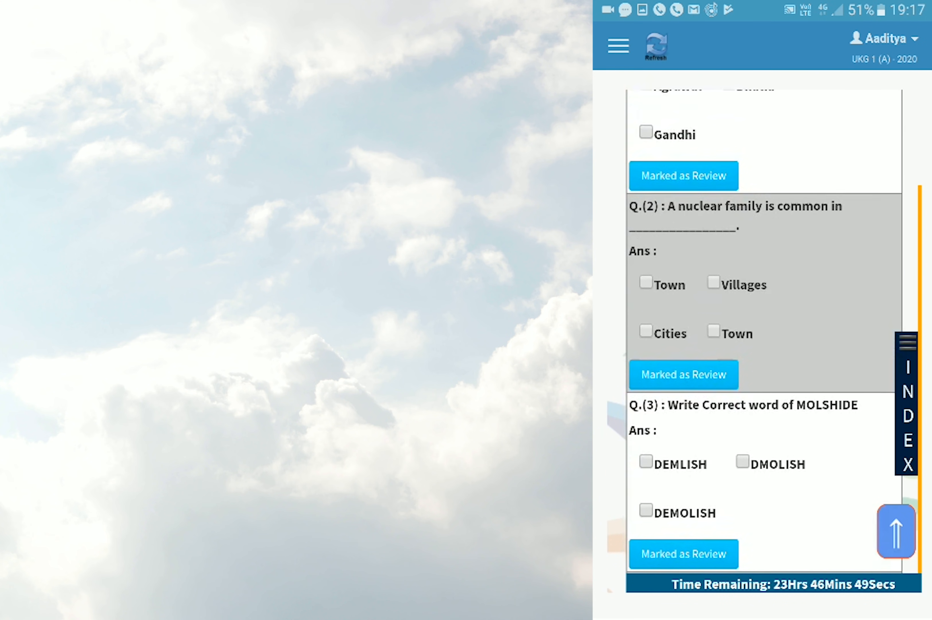
{"action": "scroll", "scroll_direction": "down", "scroll_amount": 3}
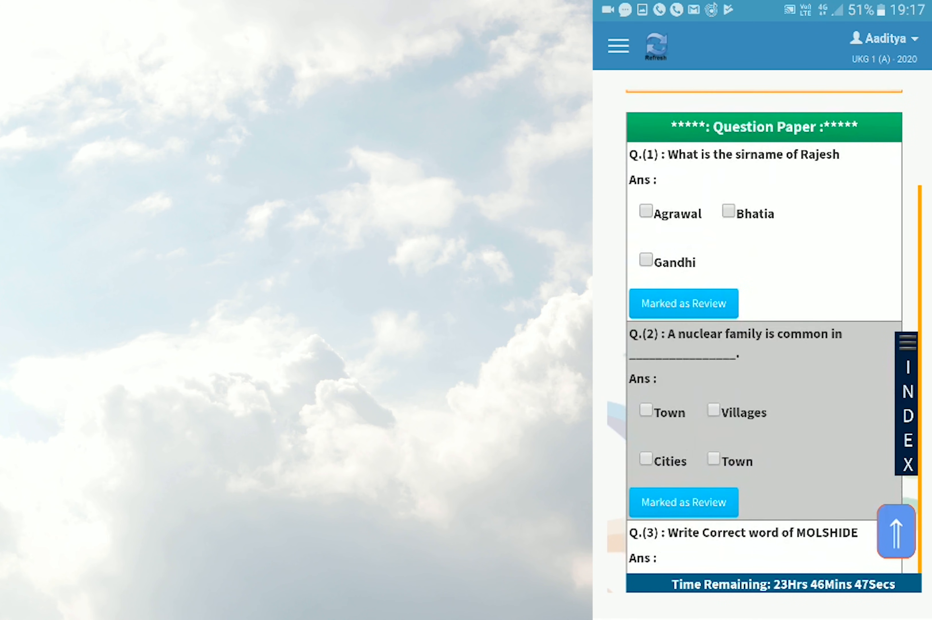
{"action": "left_click", "coordinate": [645, 414]}
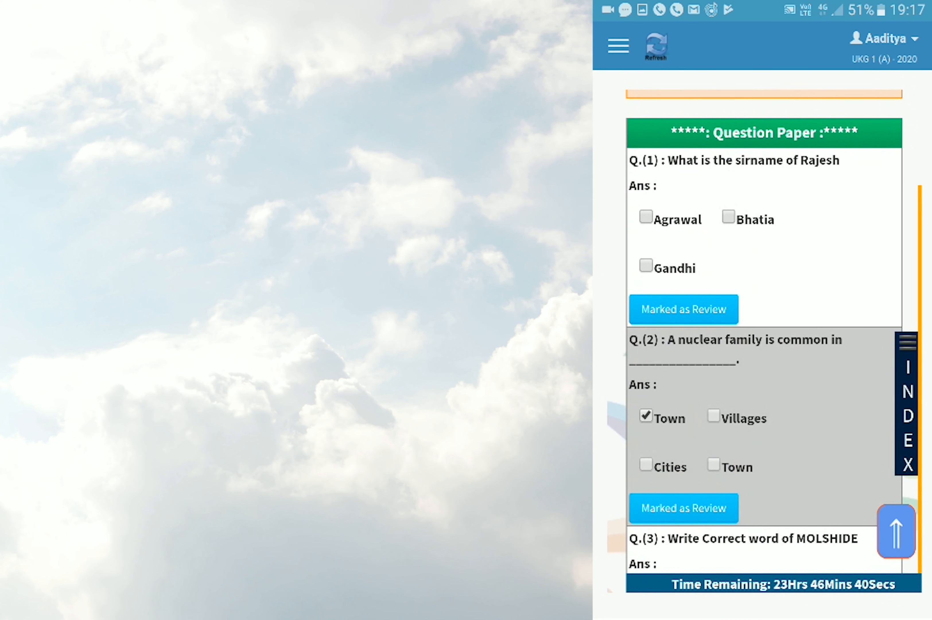